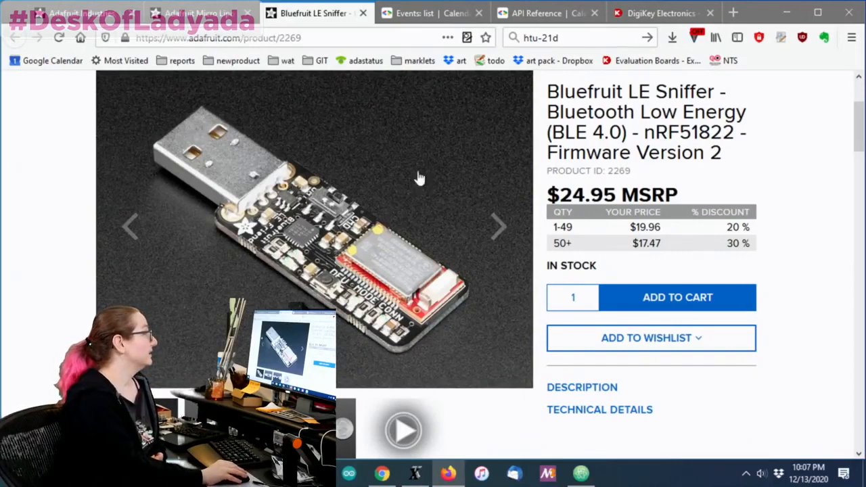
mouse_move(222, 180)
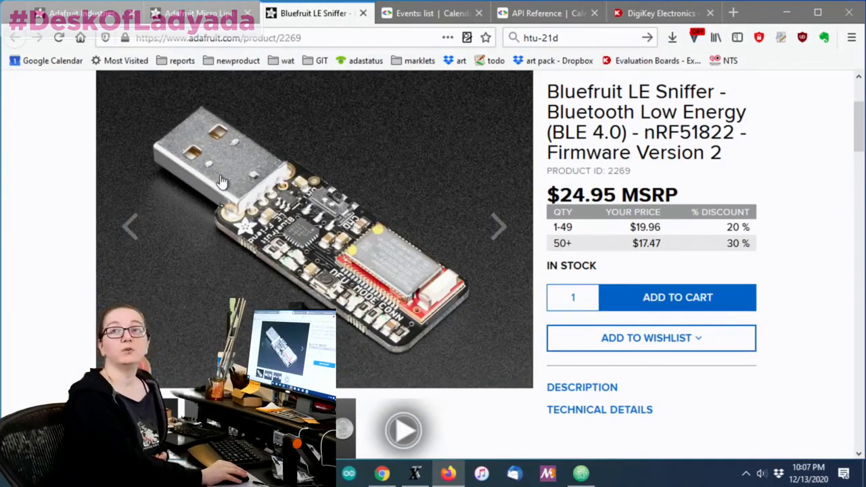
mouse_move(278, 167)
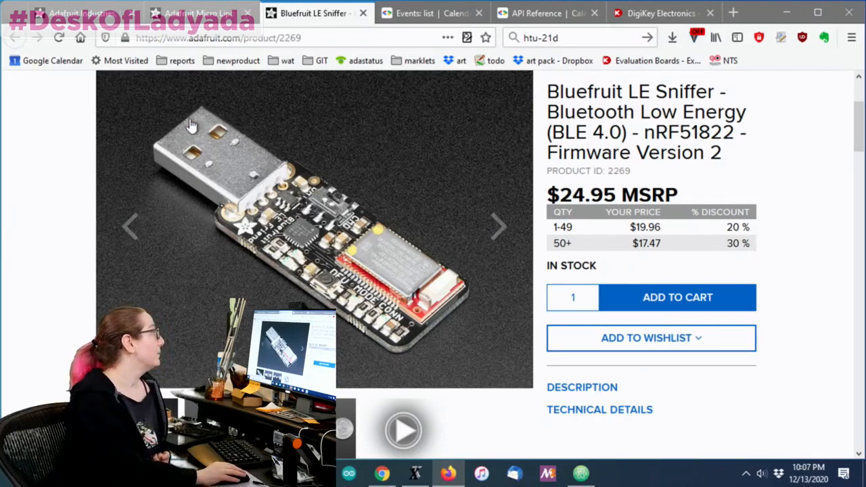
mouse_move(163, 150)
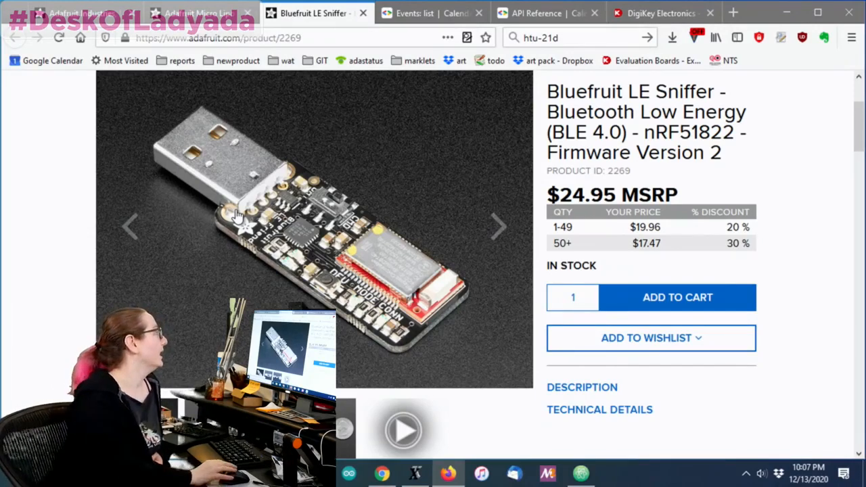
mouse_move(460, 163)
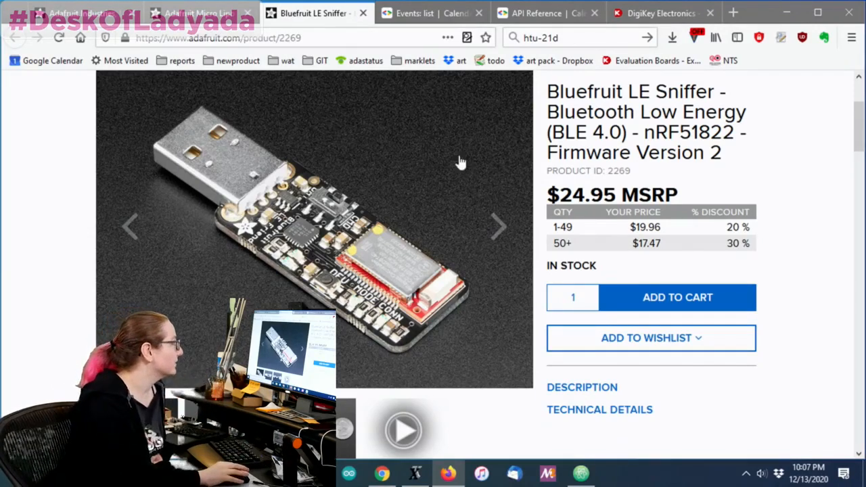
mouse_move(277, 216)
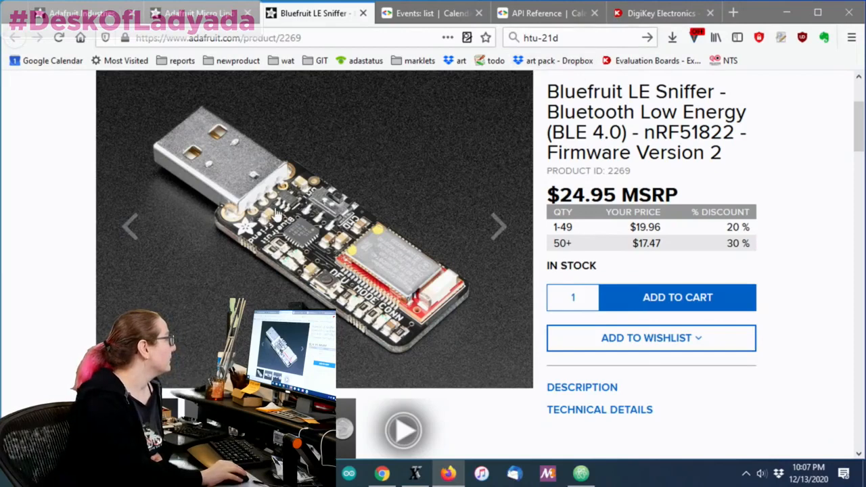
mouse_move(236, 190)
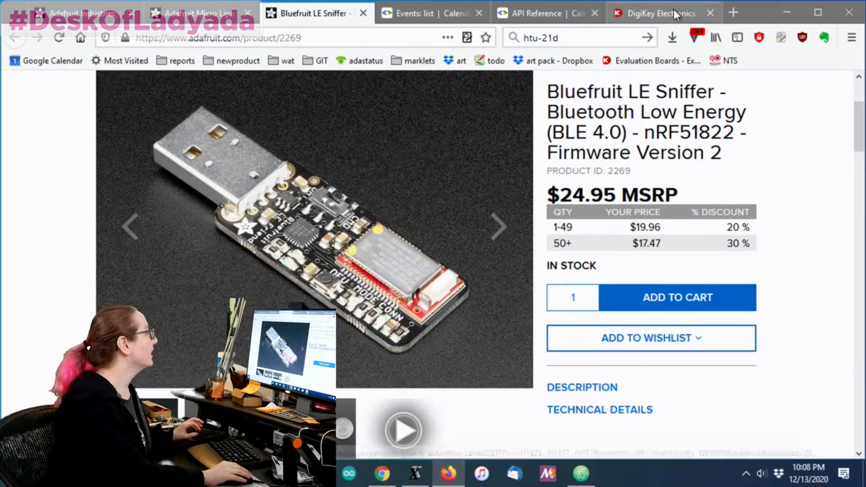
Search DigiKey for 'usb connector' and reach the Top Categories listing USB, DVI, HDMI Connectors.
left_click(660, 13)
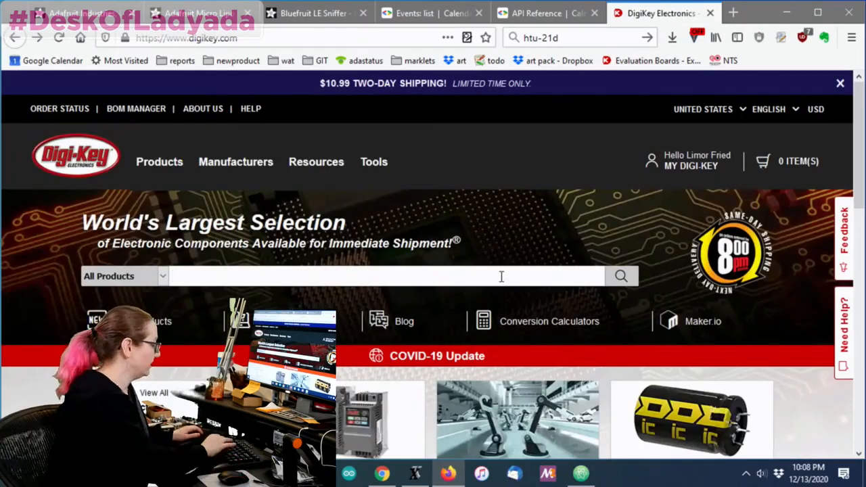
type("usb con")
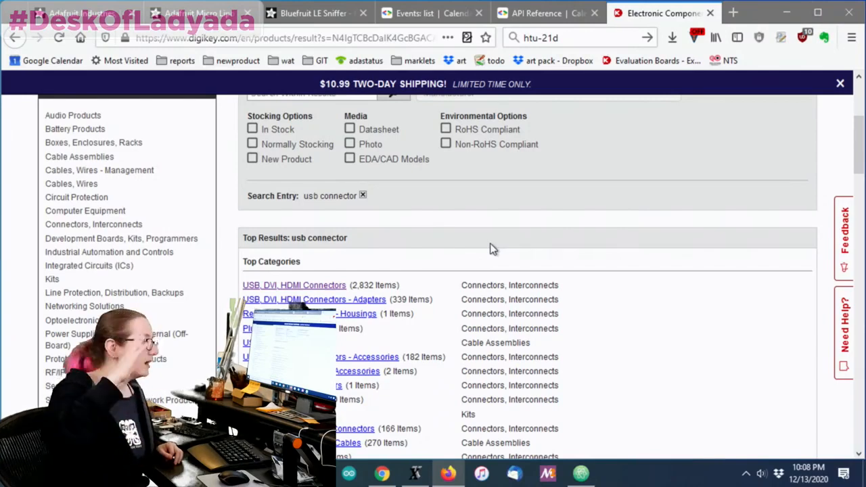
scroll("down", 3)
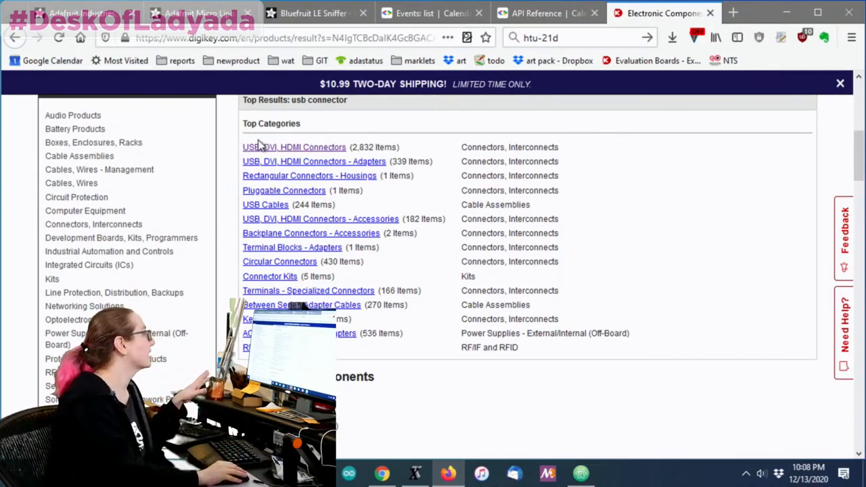
mouse_move(346, 126)
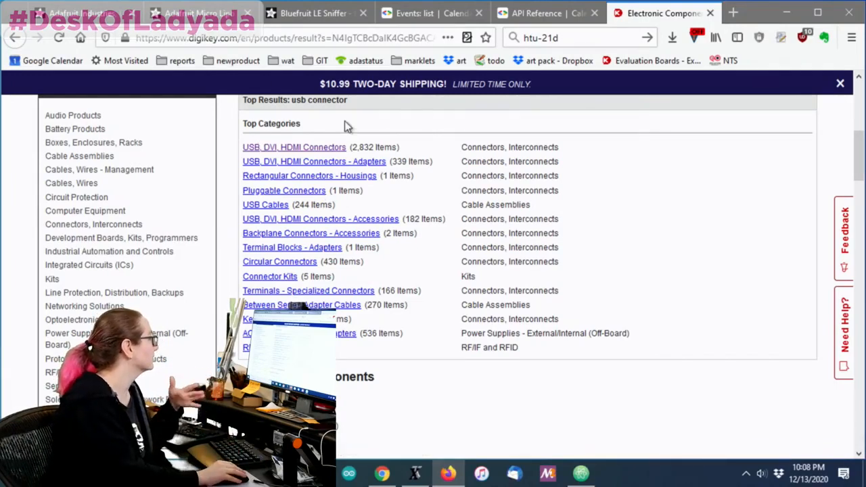
left_click(294, 147)
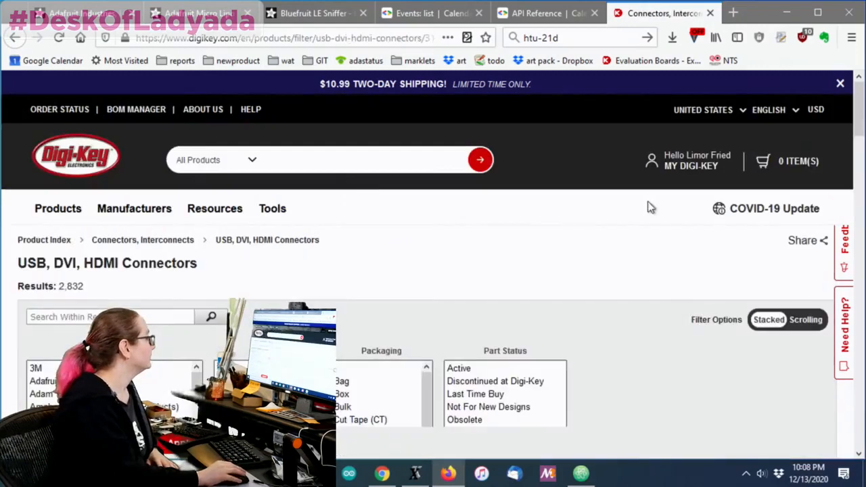
scroll("down", 3)
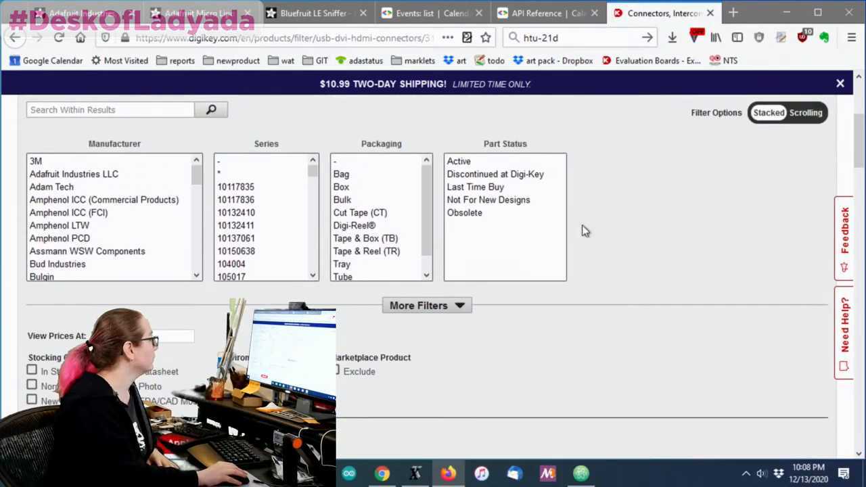
left_click(458, 161)
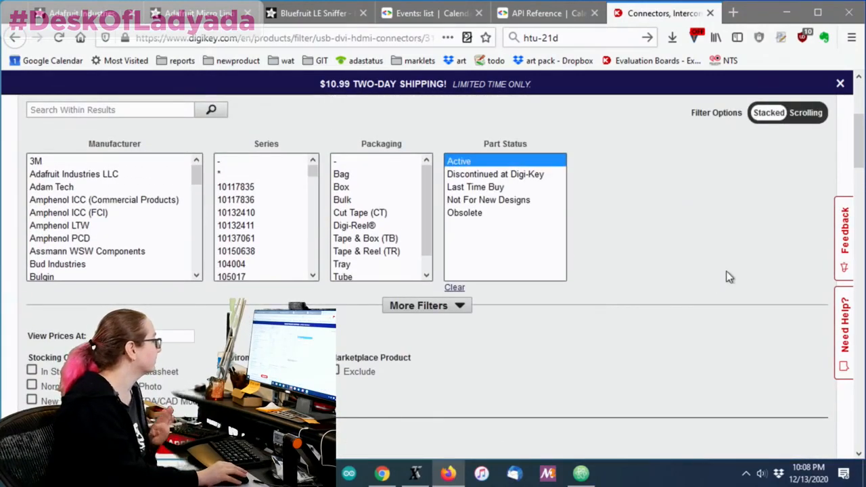
scroll("down", 3)
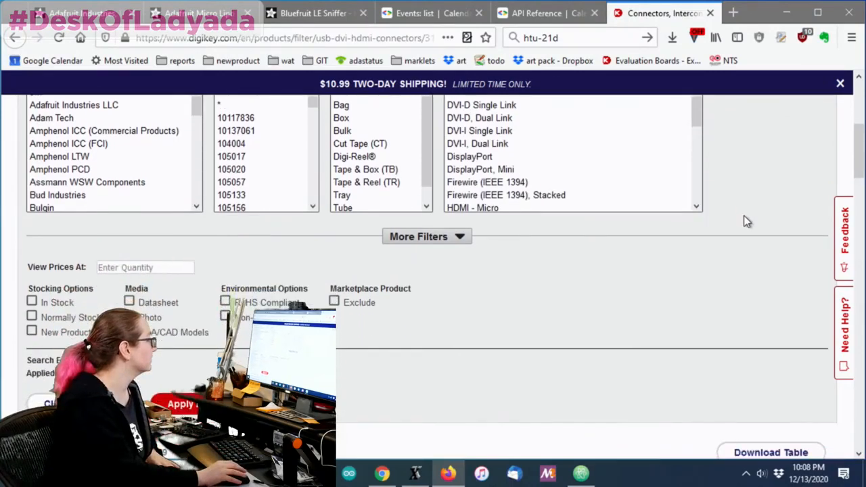
left_click(32, 317)
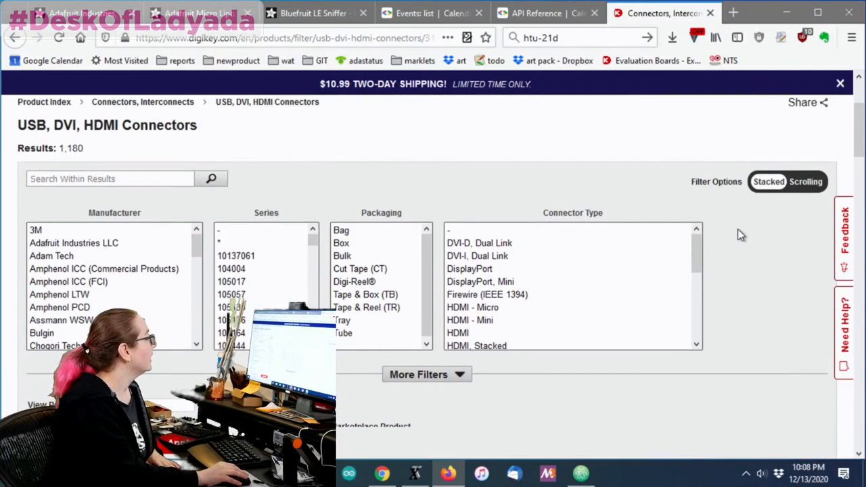
mouse_move(265, 167)
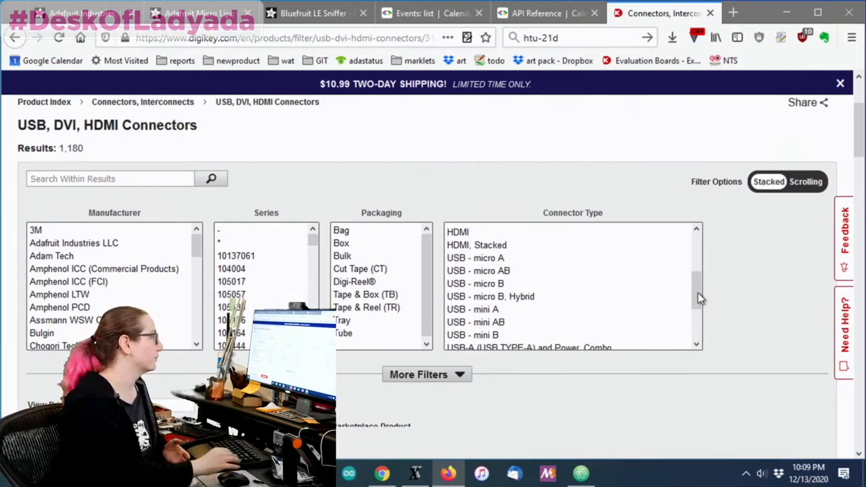
mouse_move(508, 262)
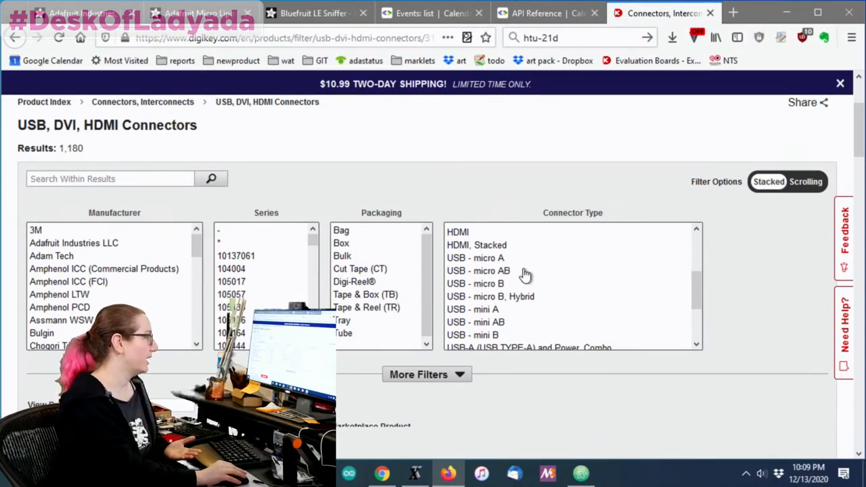
scroll("down", 3)
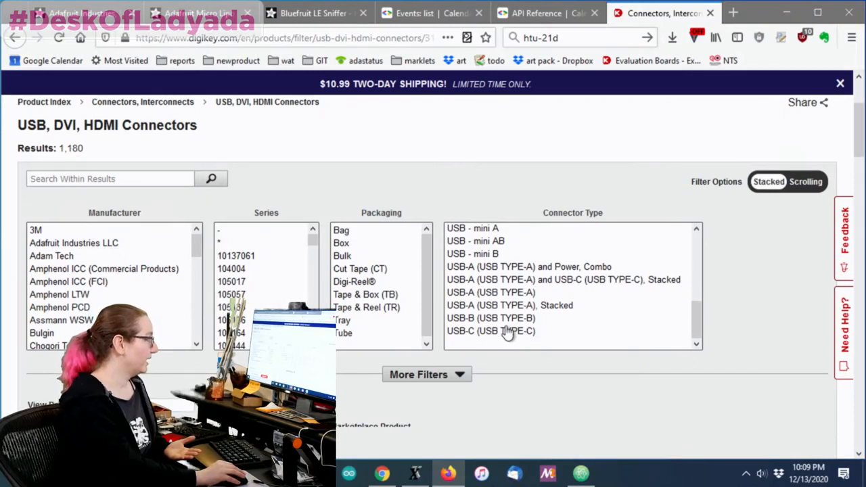
left_click(490, 266)
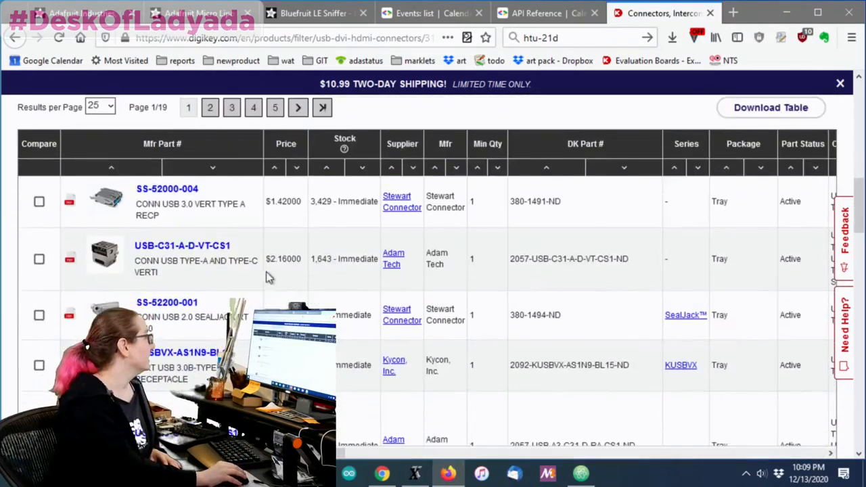
mouse_move(105, 259)
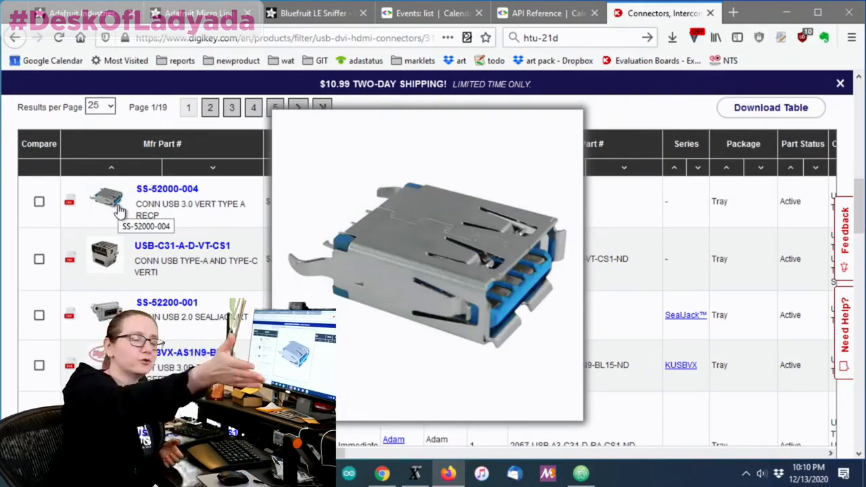
scroll("down", 3)
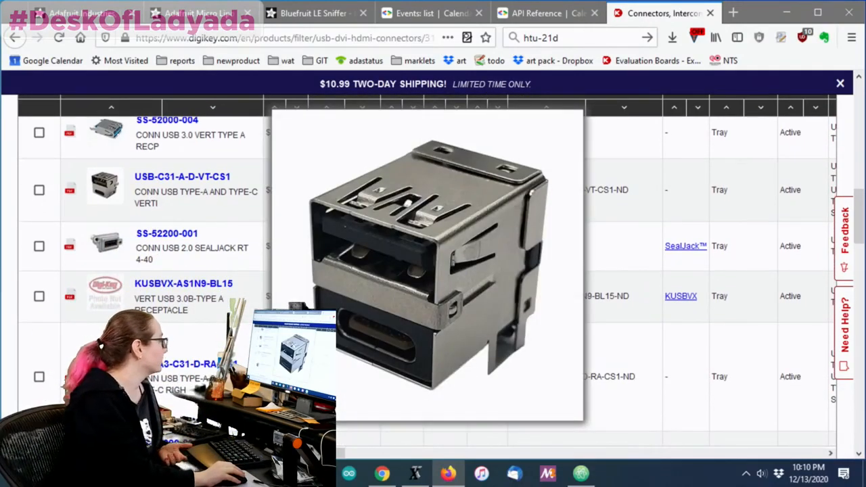
scroll("down", 3)
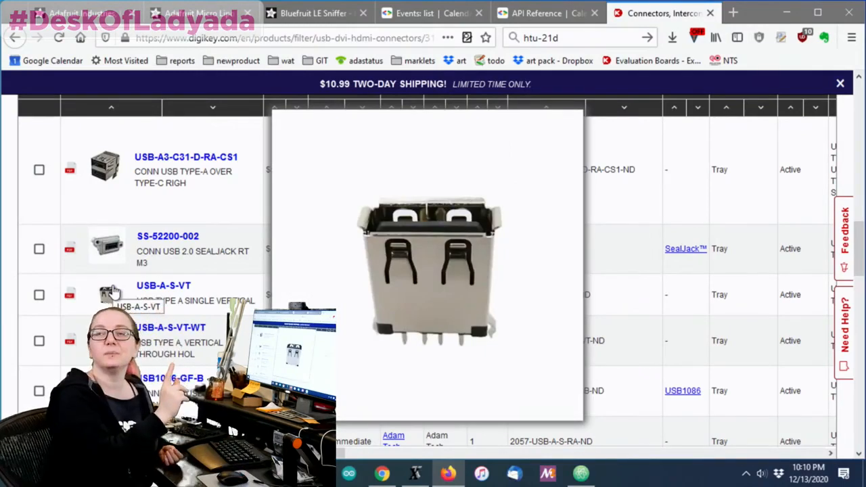
scroll("down", 3)
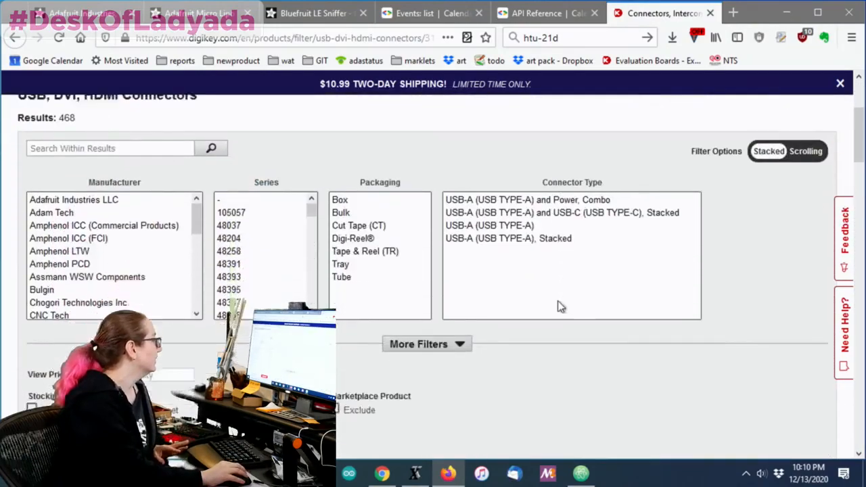
Scroll past the filter lists to the parts table of USB Type-A plugs starting with USB-AP-S-RA.
scroll("down", 3)
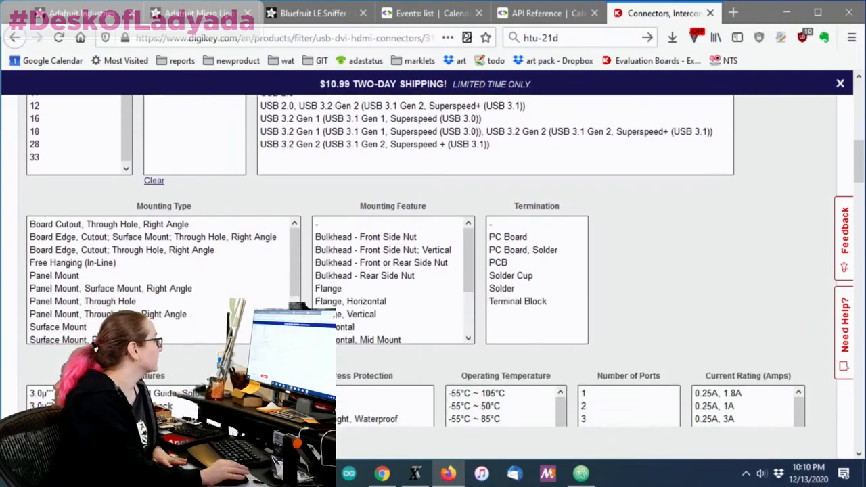
scroll("down", 3)
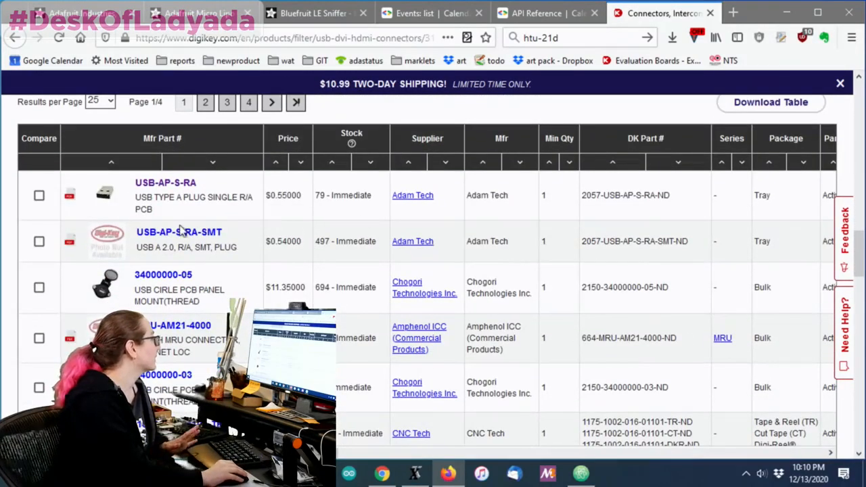
scroll("down", 3)
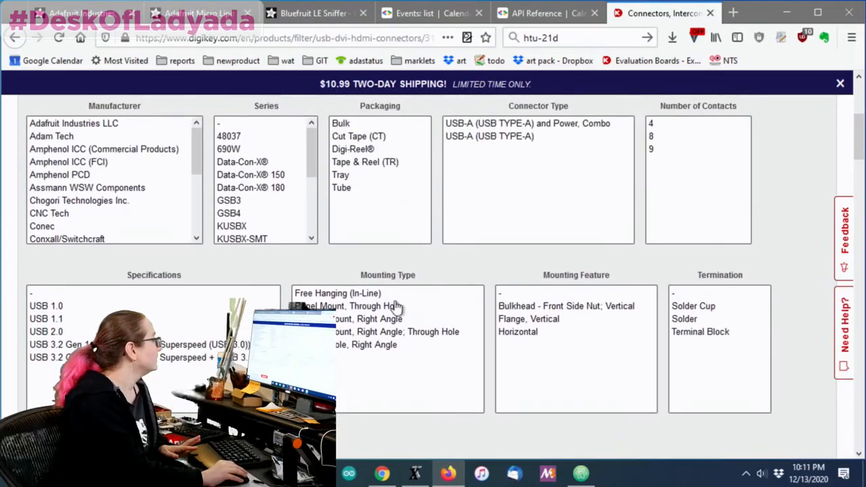
mouse_move(466, 290)
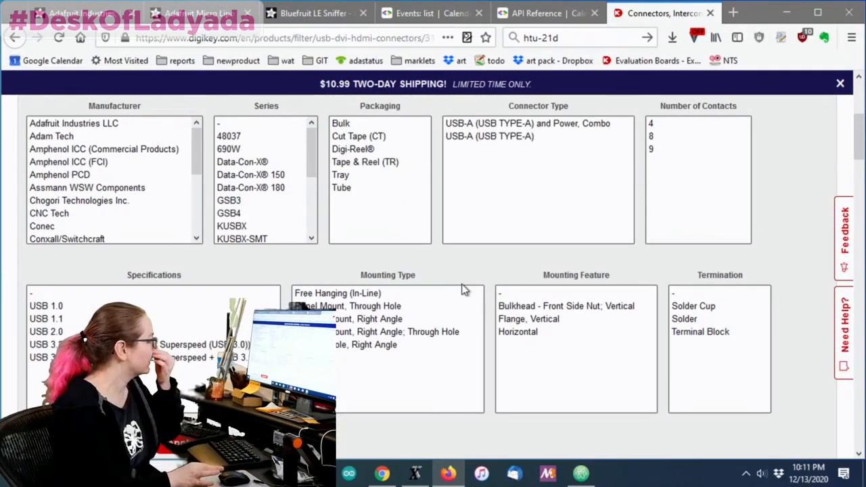
Apply the three right-angle Mounting Type filters, leaving a single page of 24 parts.
scroll("down", 3)
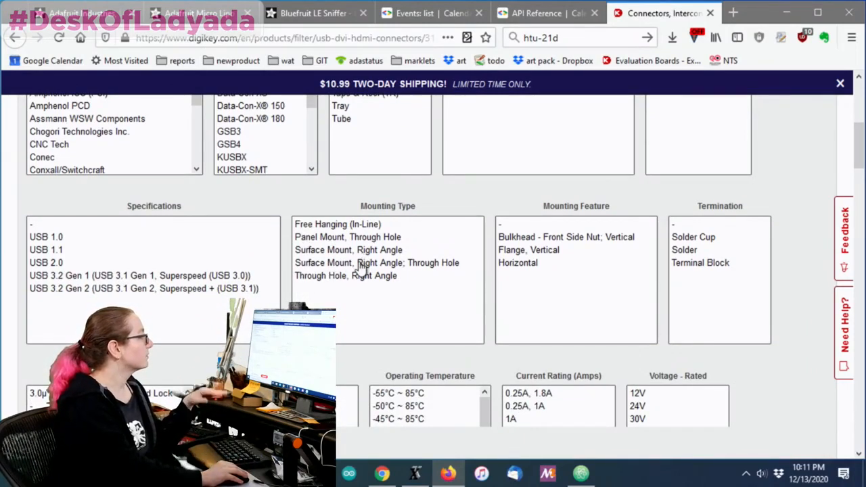
mouse_move(382, 278)
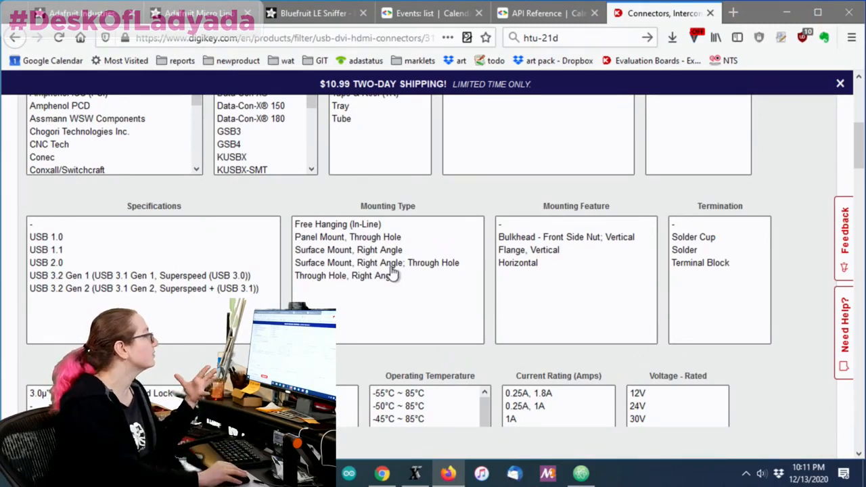
mouse_move(331, 263)
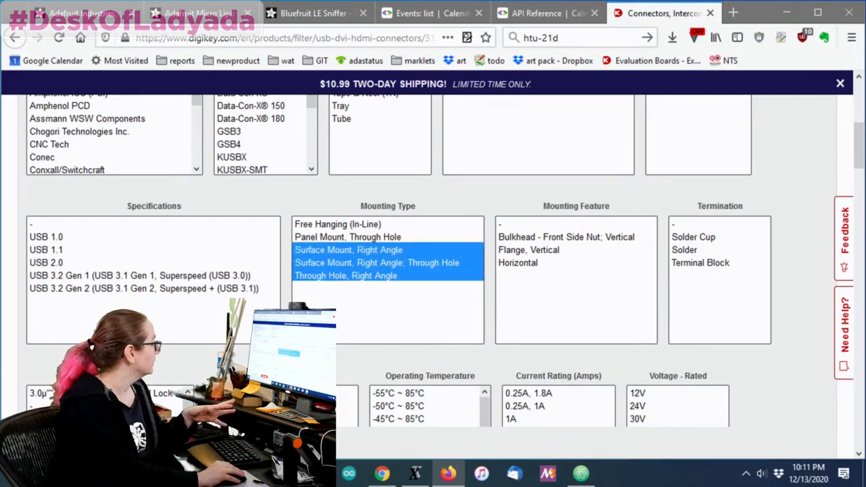
scroll("down", 3)
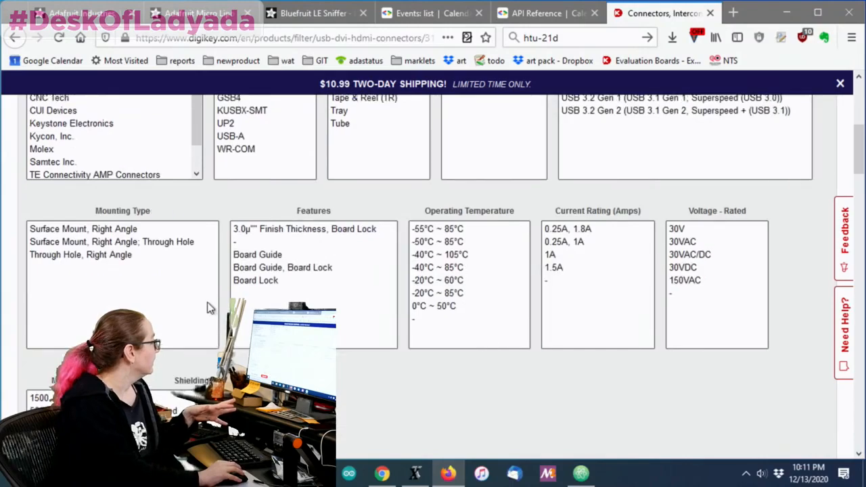
scroll("up", 3)
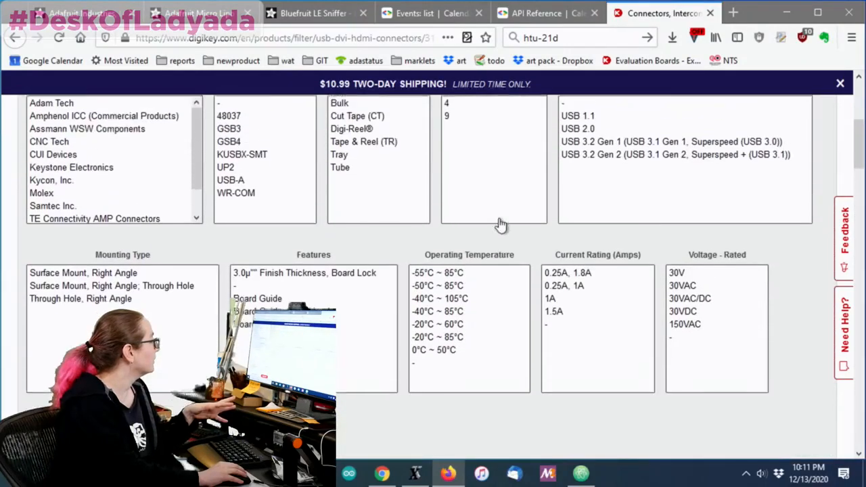
left_click(446, 122)
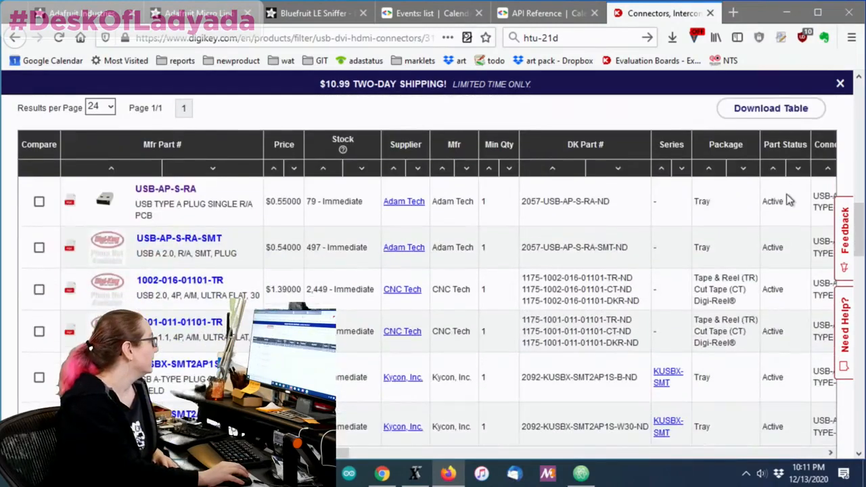
scroll("down", 3)
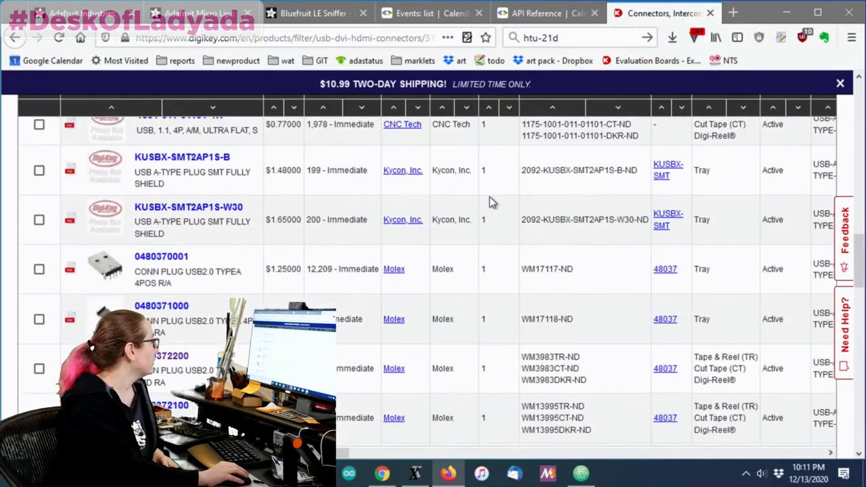
mouse_move(105, 268)
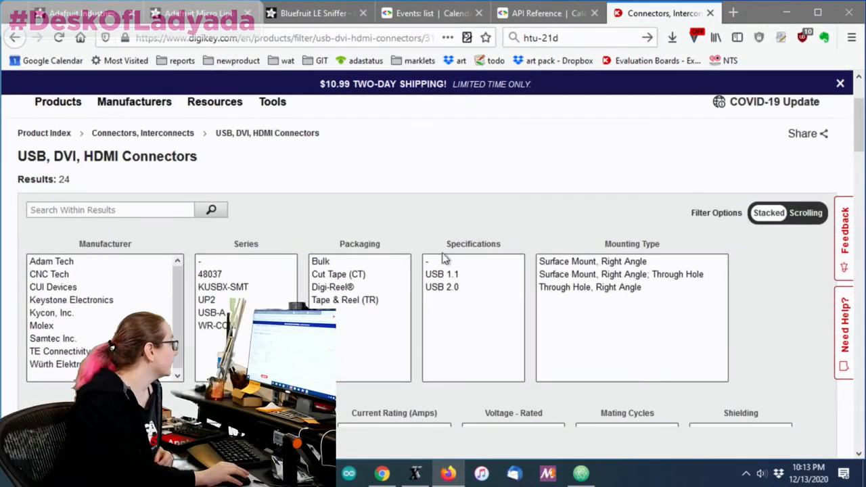
Choose the Surface Mount Right Angle mounting type and apply all filters to the connector results.
left_click(592, 261)
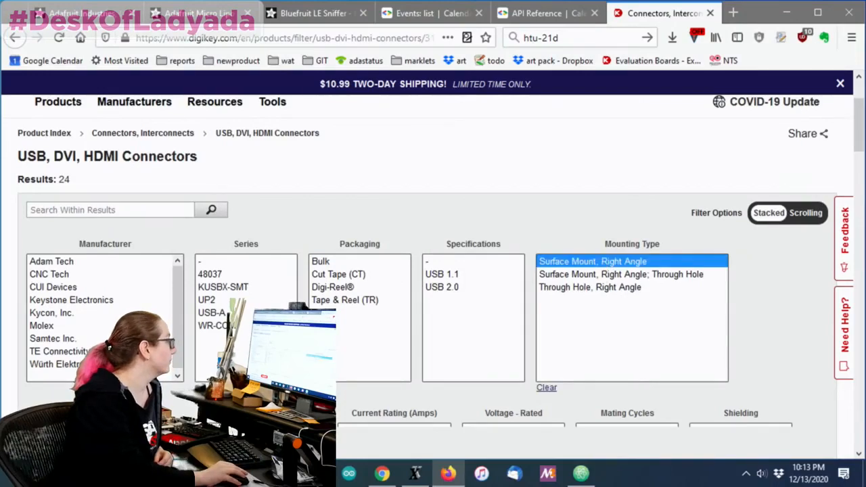
scroll("down", 3)
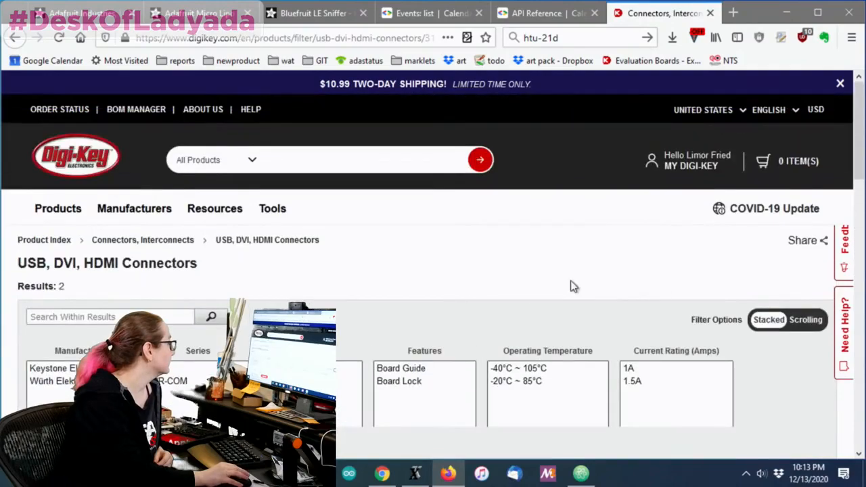
scroll("down", 3)
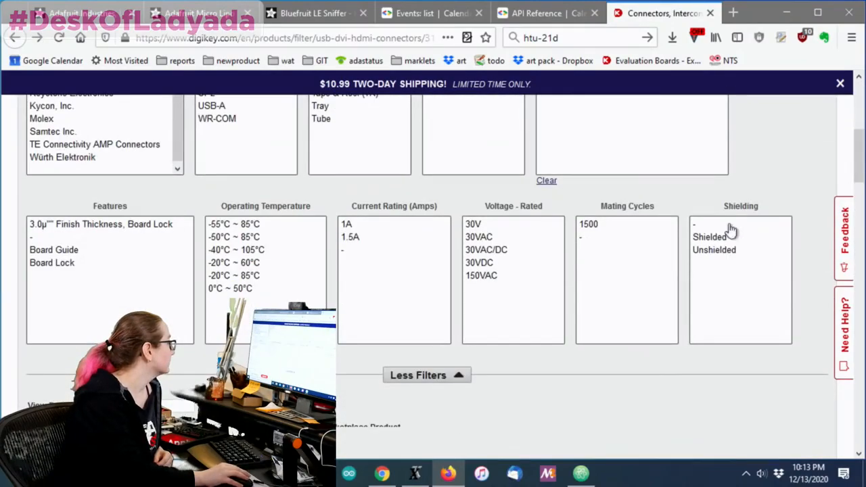
scroll("down", 3)
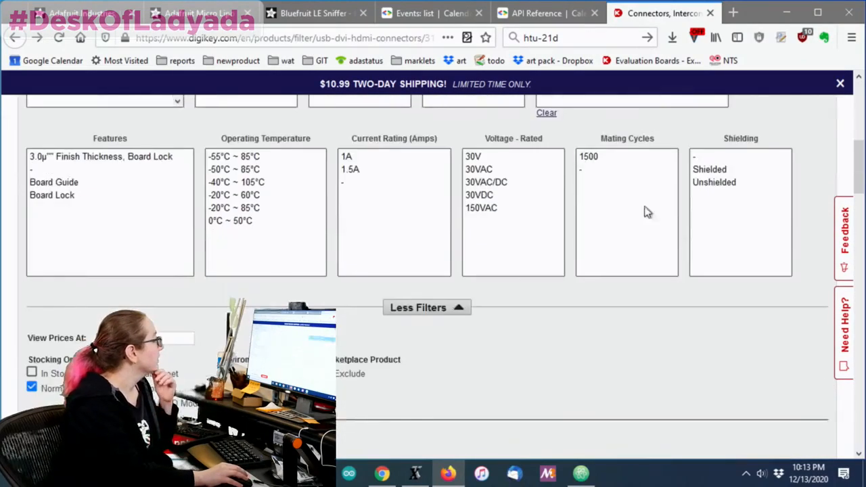
scroll("down", 3)
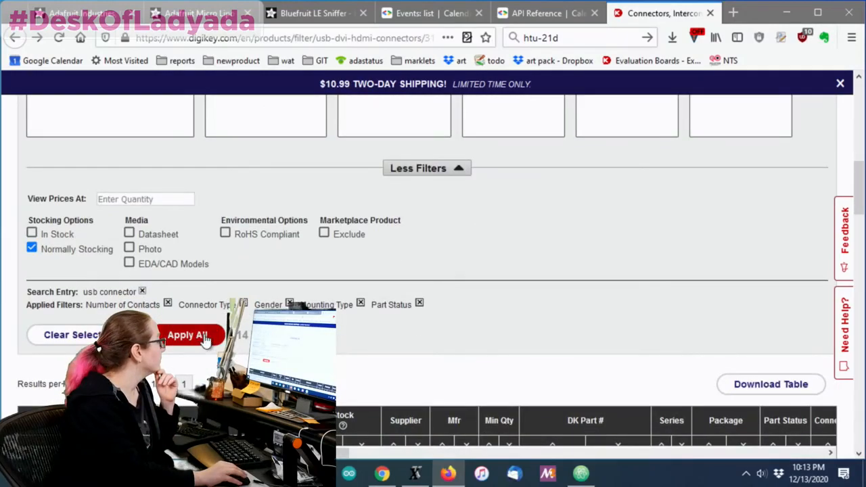
left_click(187, 335)
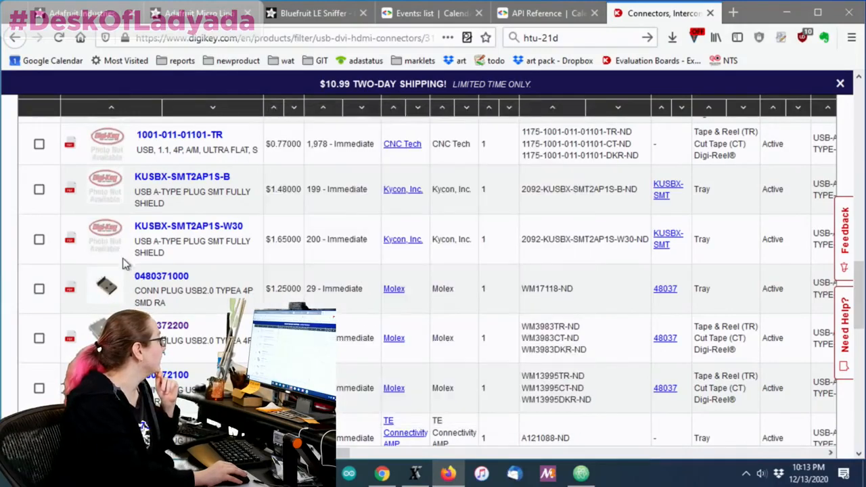
mouse_move(105, 290)
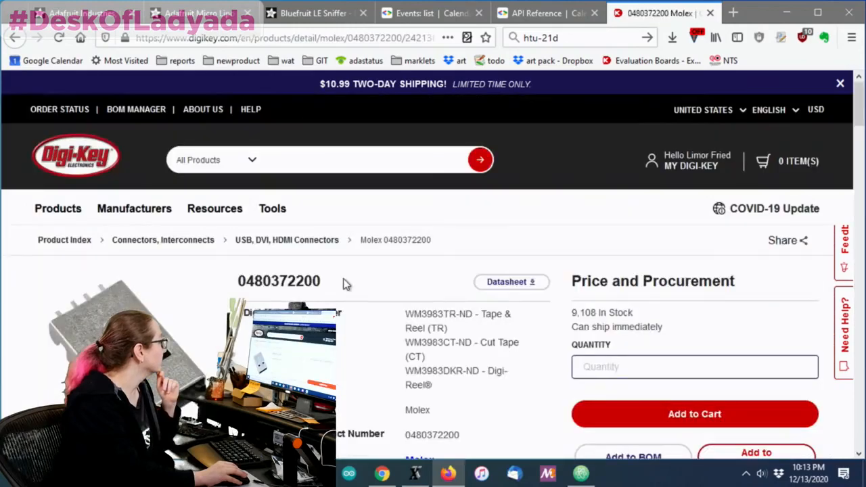
scroll("down", 3)
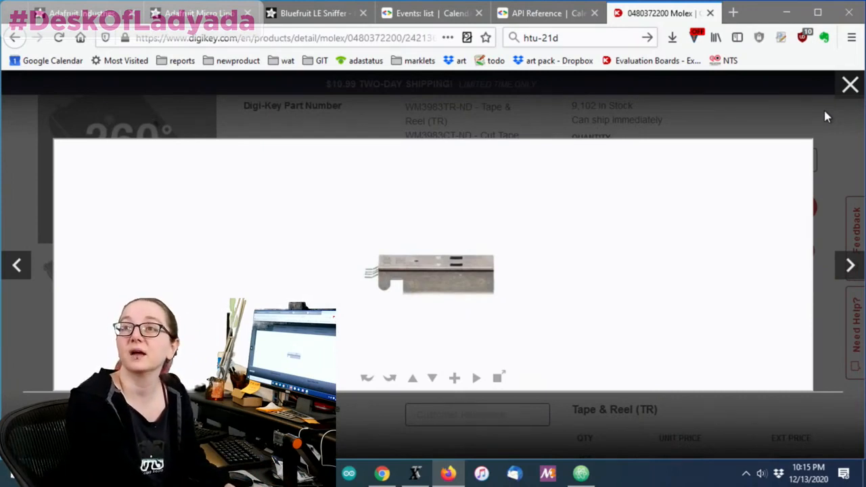
Close the 360° viewer and return to the filtered list of 24 connector results.
left_click(849, 83)
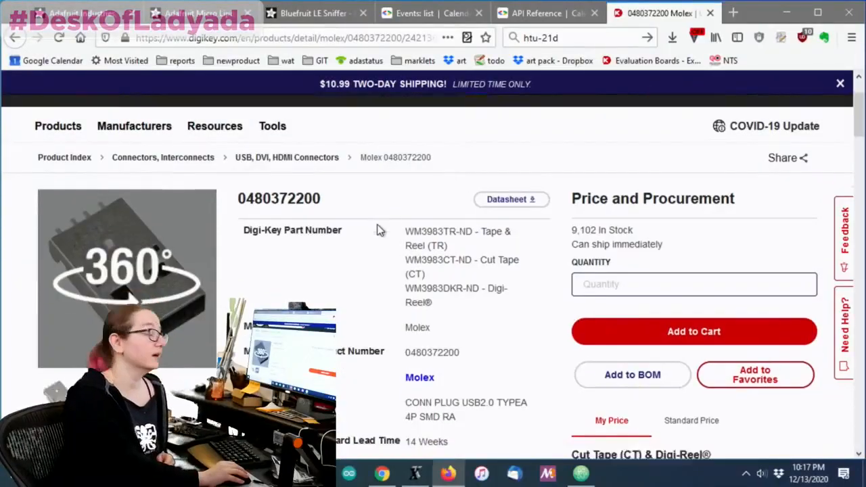
scroll("up", 3)
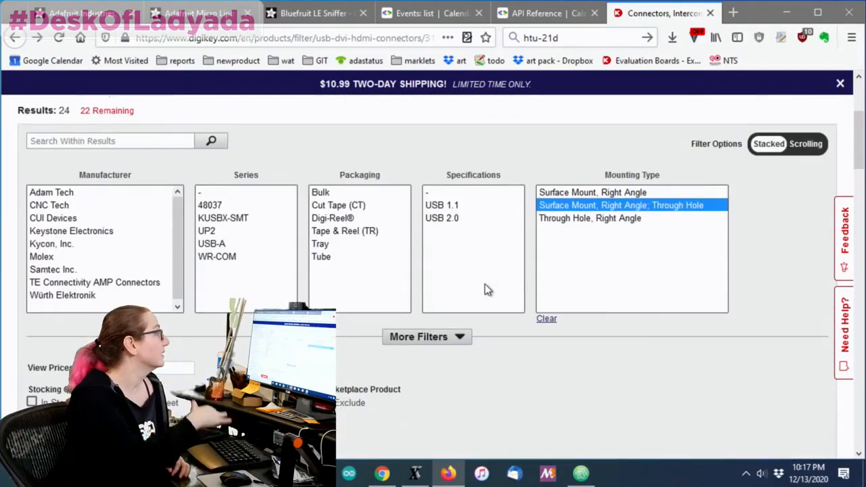
Add Through Hole, Right Angle to the mounting filter for the USB Type-A plug results.
left_click(589, 218)
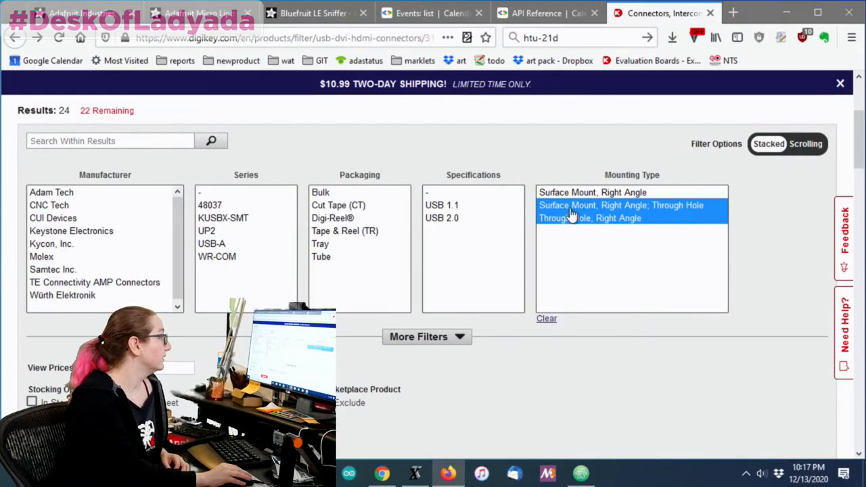
left_click(588, 218)
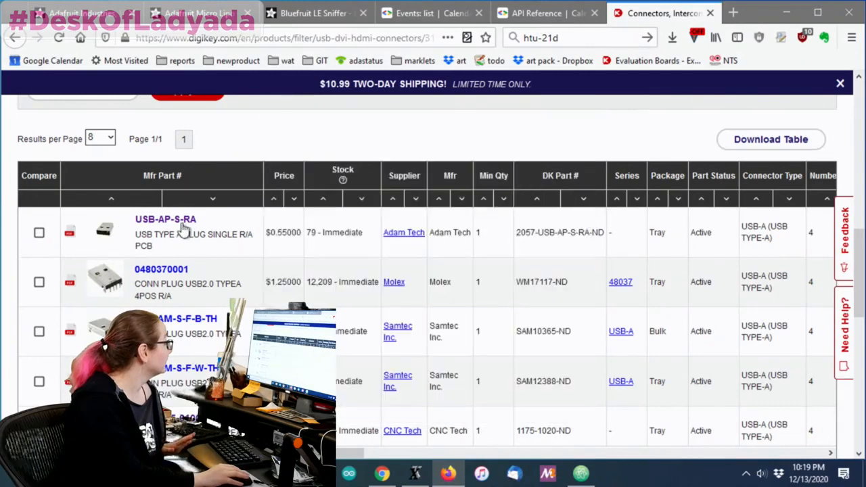
Scroll the stock-sorted results down to the CUI Devices UP2-AH-1-TH part.
scroll("down", 3)
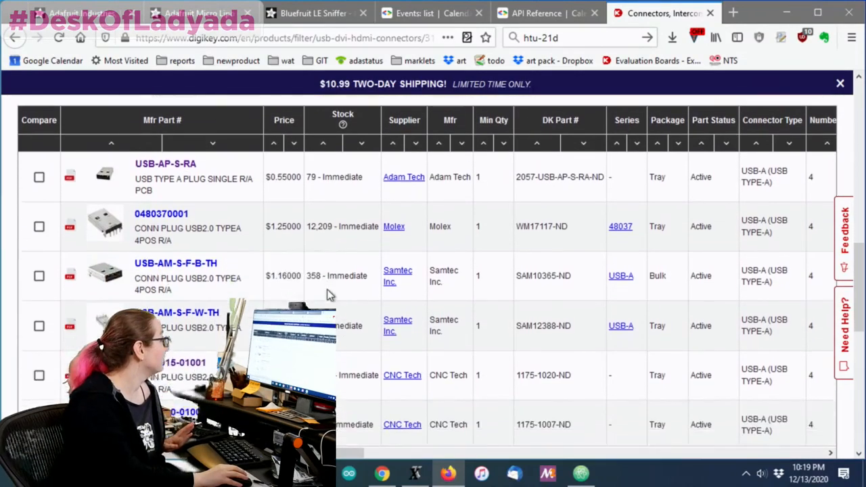
scroll("down", 3)
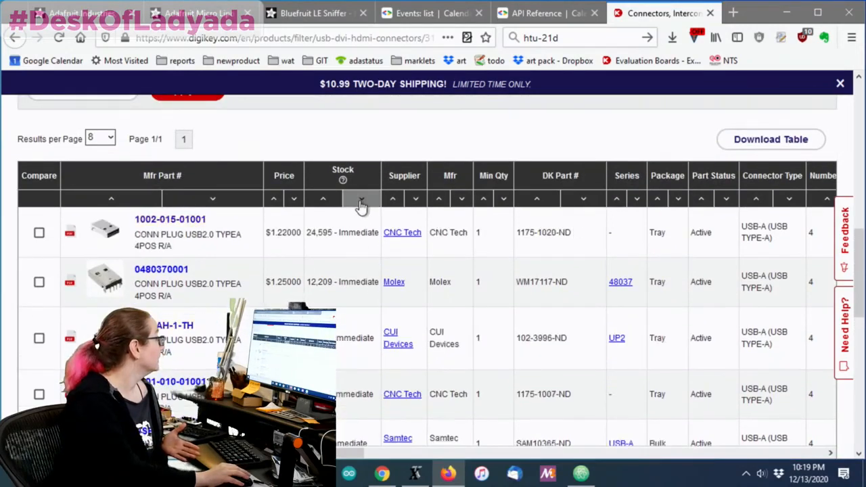
scroll("down", 3)
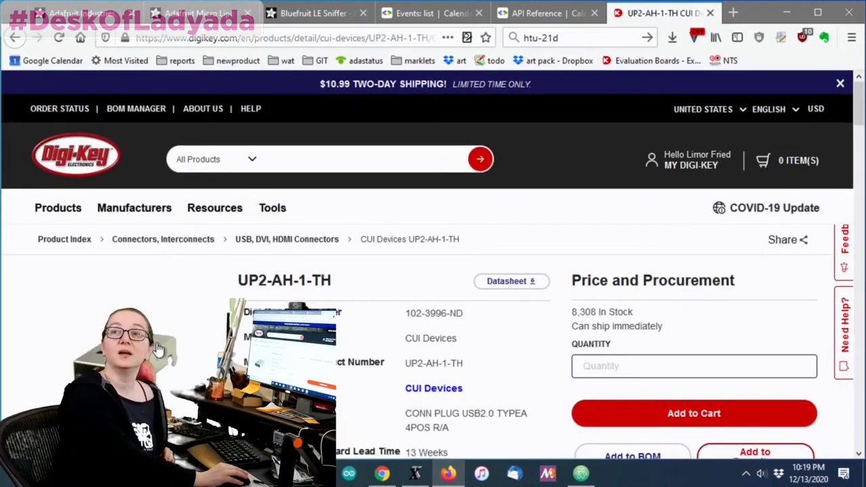
Scroll the UP2-AH-1-TH product page to its 360° product image.
scroll("down", 3)
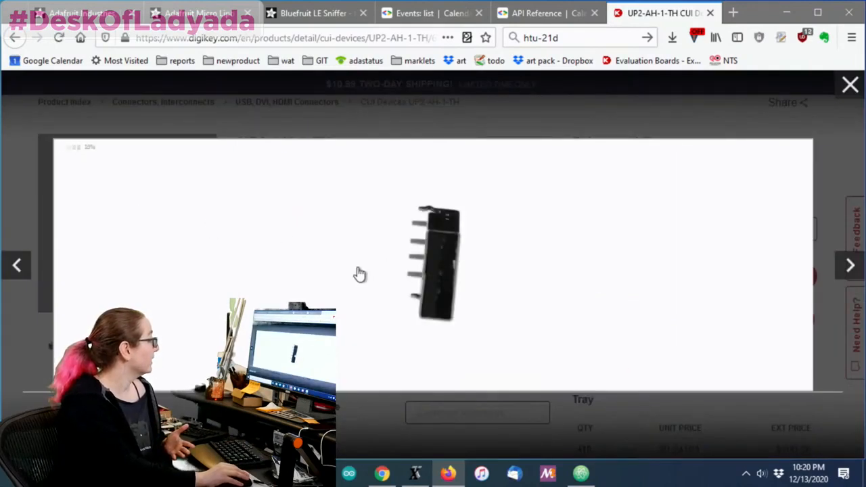
mouse_move(476, 265)
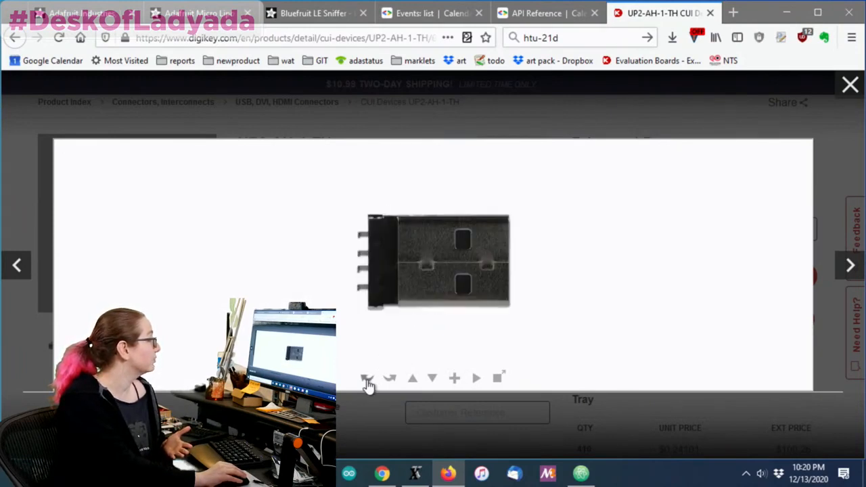
Spin the UP2-AH-1-TH plug model to other angles, then close the 360° viewer.
left_click(433, 377)
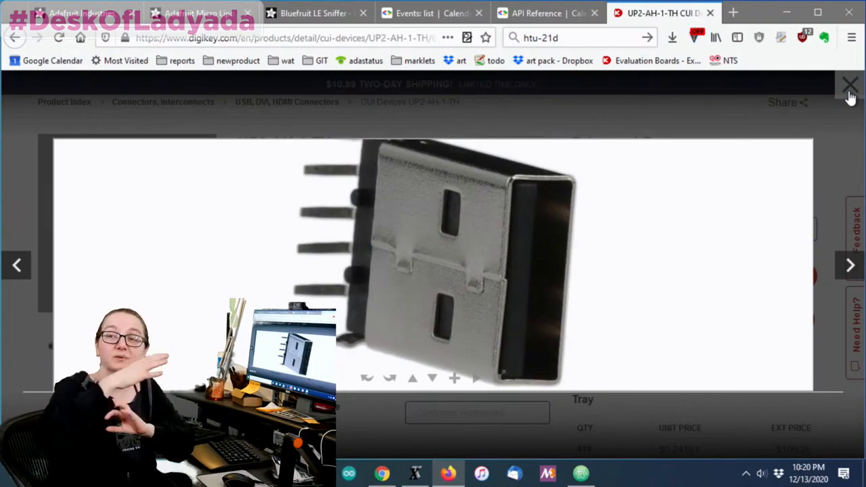
left_click(850, 83)
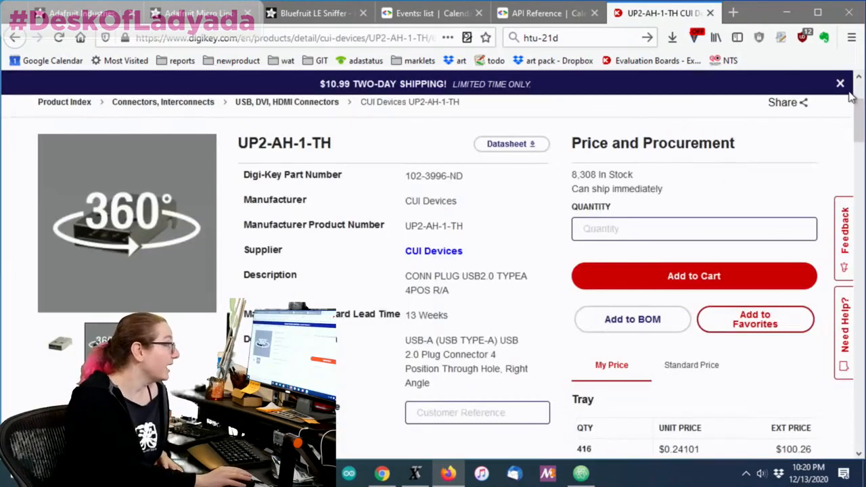